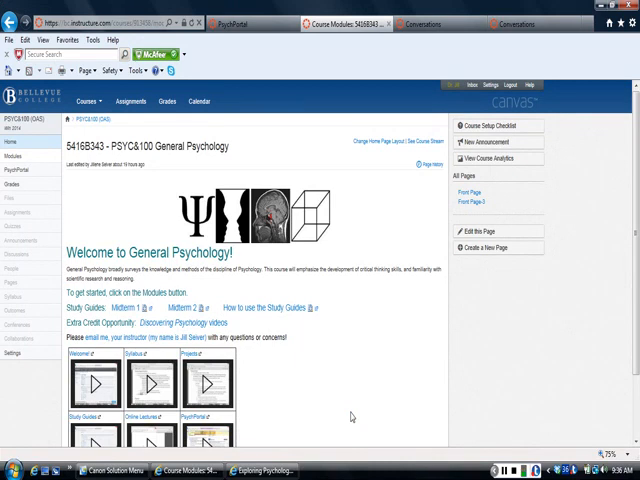
Step: Show the PSYC&100 course Modules page with Start here, Week 1 and Week 2
click(16, 156)
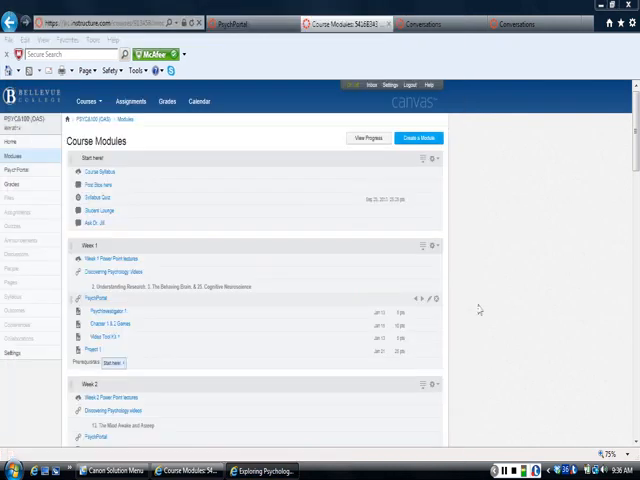
mouse_move(210, 215)
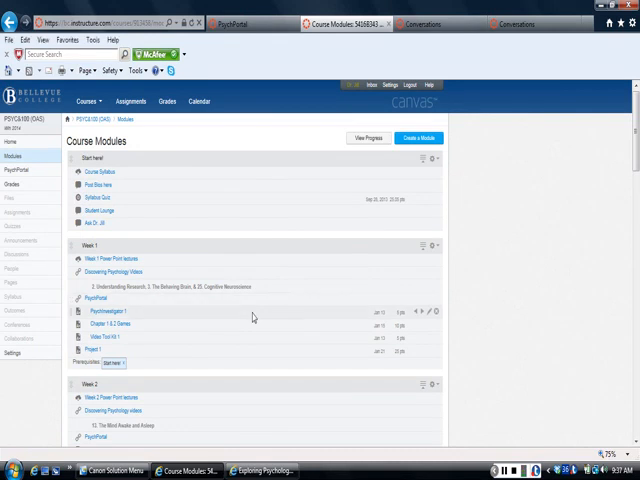
mouse_move(256, 436)
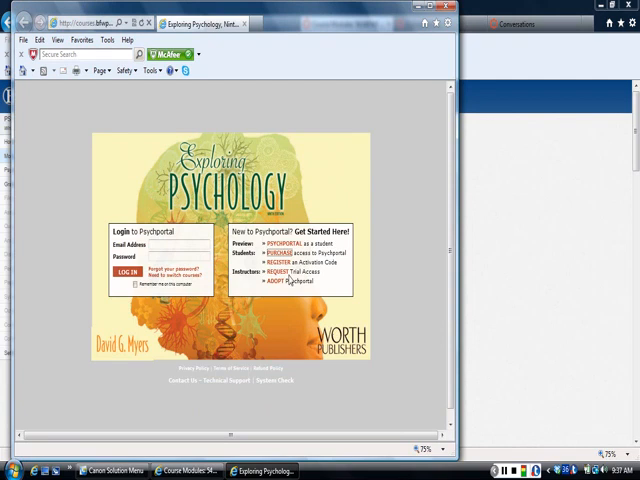
mouse_move(278, 262)
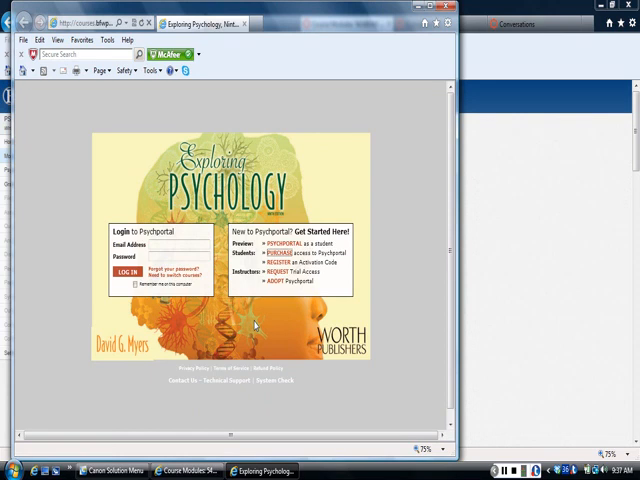
mouse_move(277, 272)
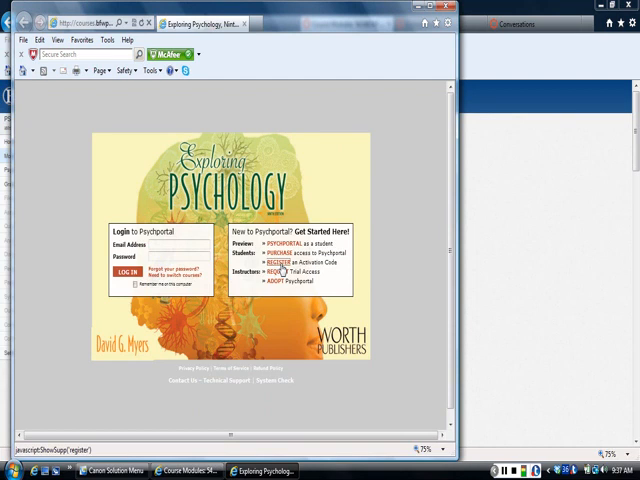
Step: Start activation-code registration and choose Bellevue College as the institution
click(280, 265)
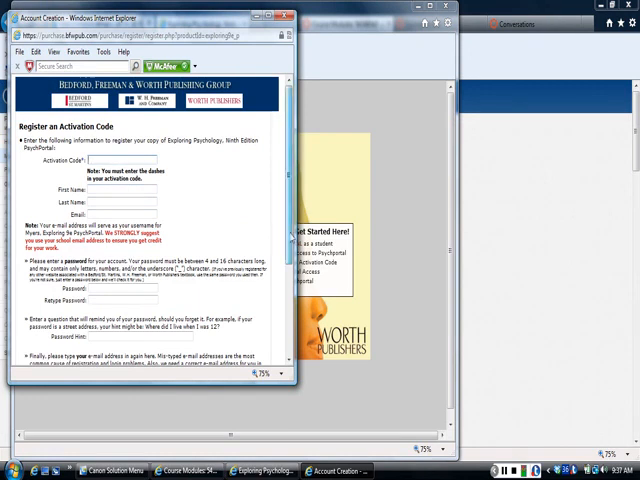
scroll(down, 3)
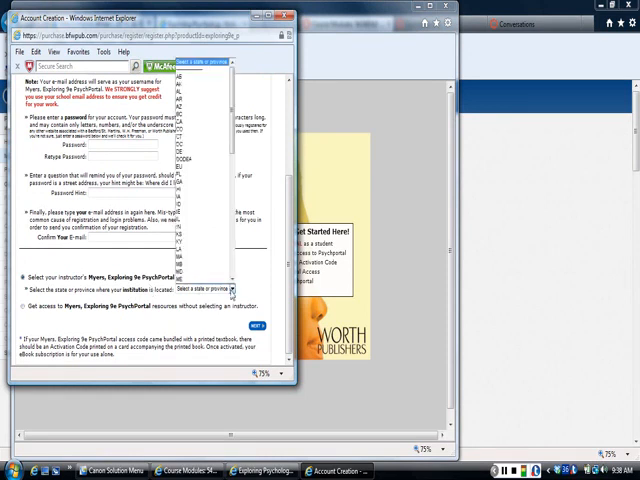
scroll(down, 3)
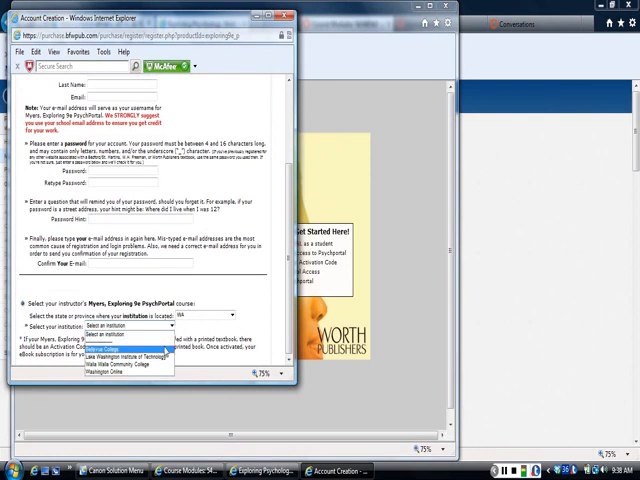
click(125, 350)
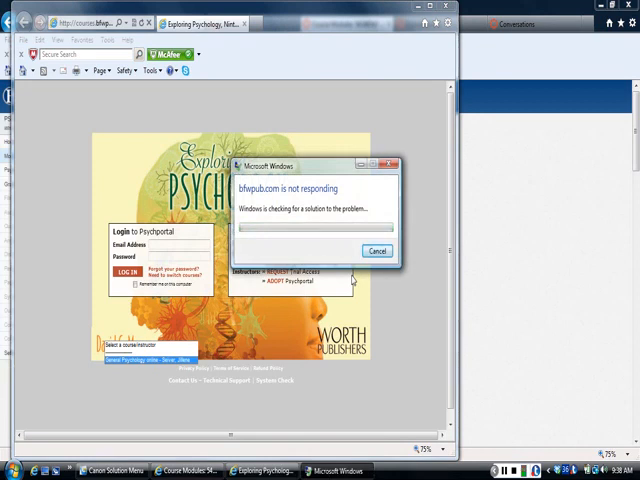
Step: Dismiss the not-responding registration page and bring the PsychPortal window back
click(378, 250)
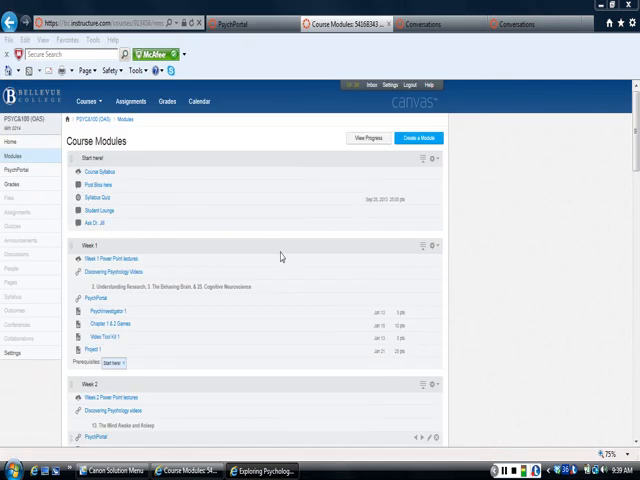
mouse_move(268, 471)
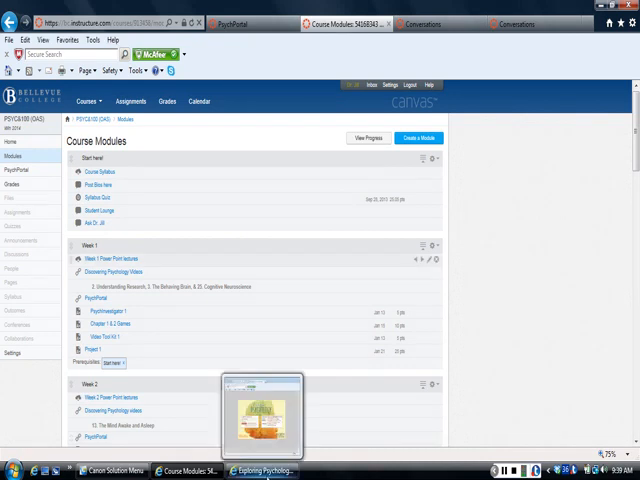
click(263, 471)
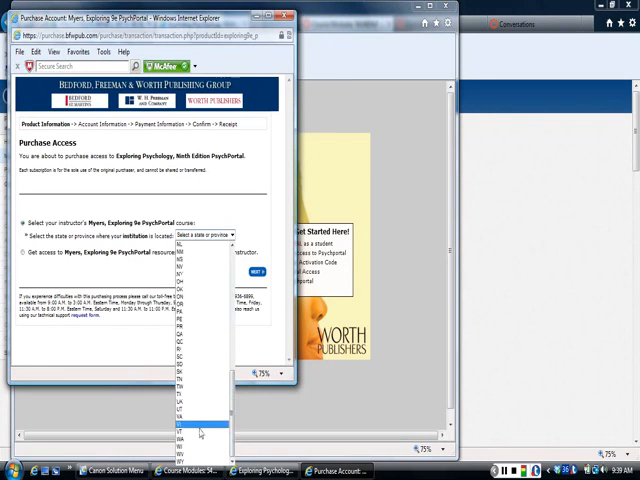
Step: Set the Purchase Access state to WA and the institution to Bellevue College
click(200, 433)
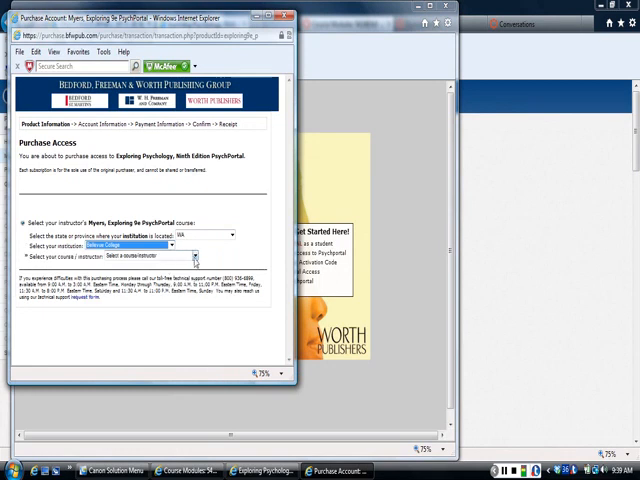
click(180, 260)
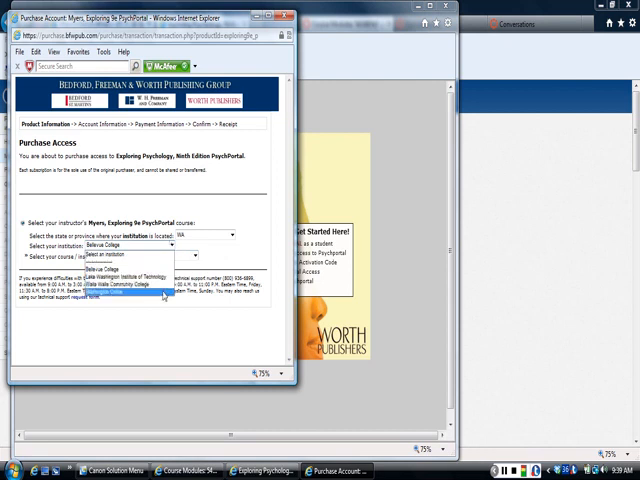
click(130, 296)
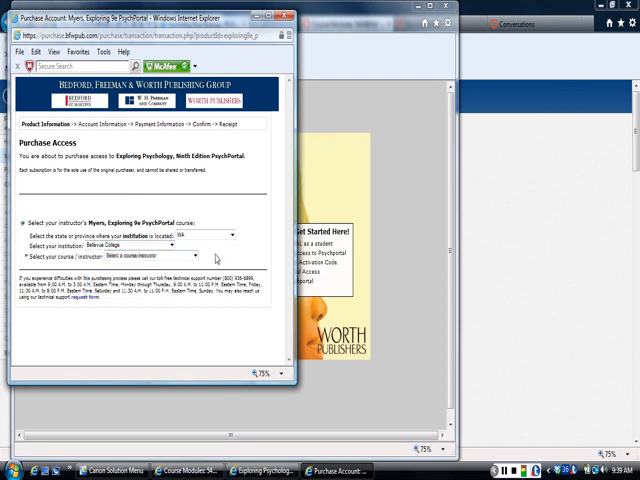